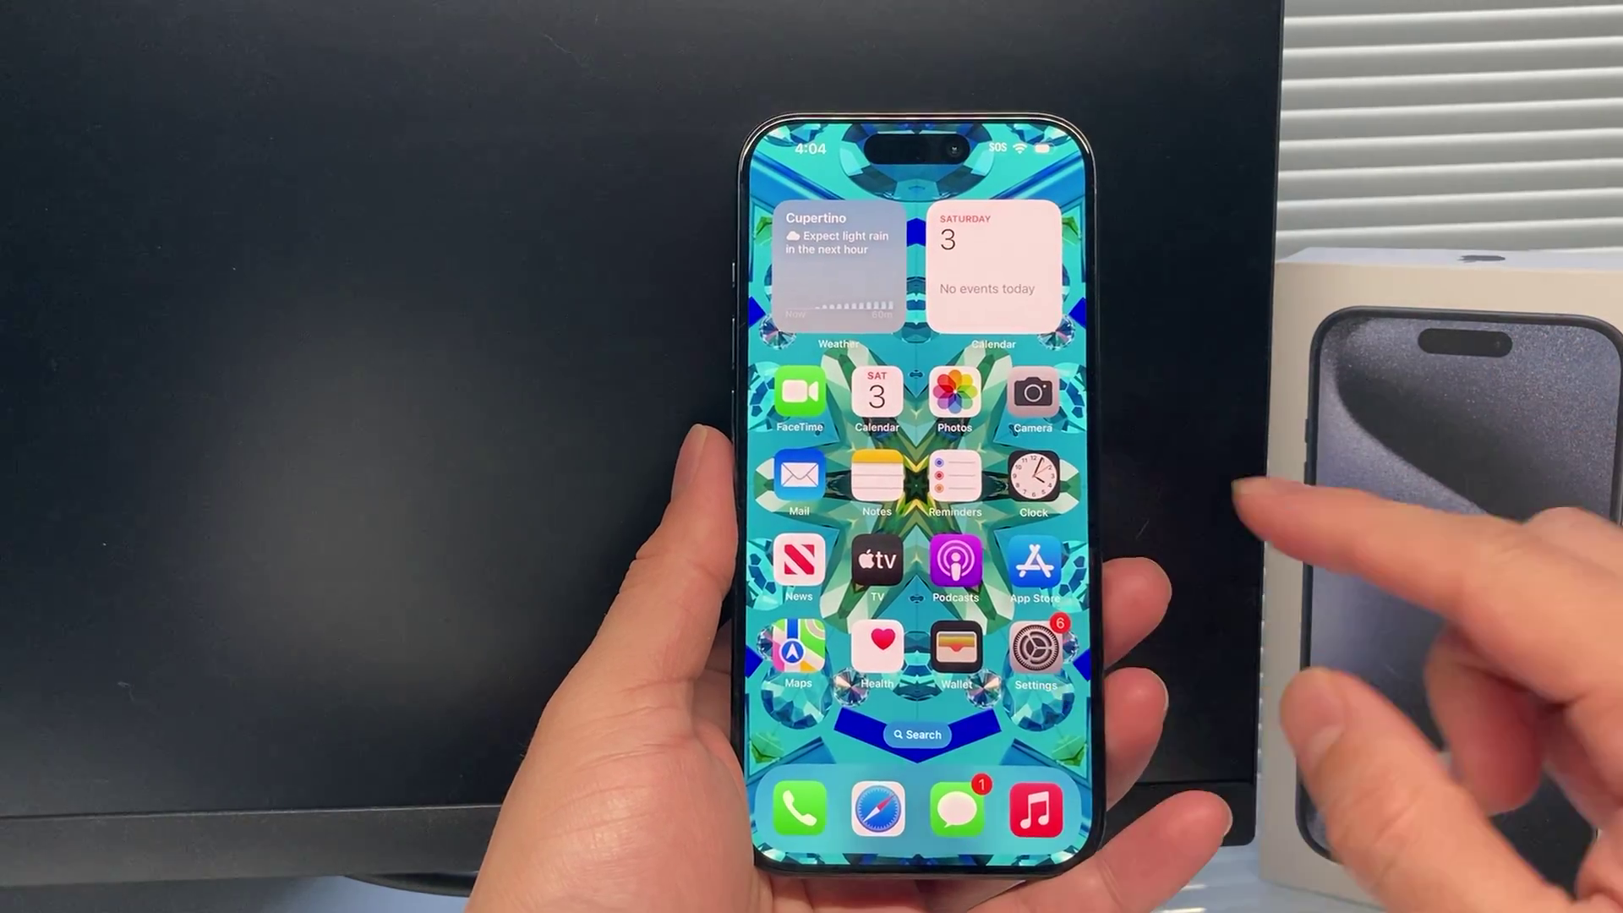
Step: Launch Settings from the home screen and scroll to Face ID & Passcode
left_click(1033, 650)
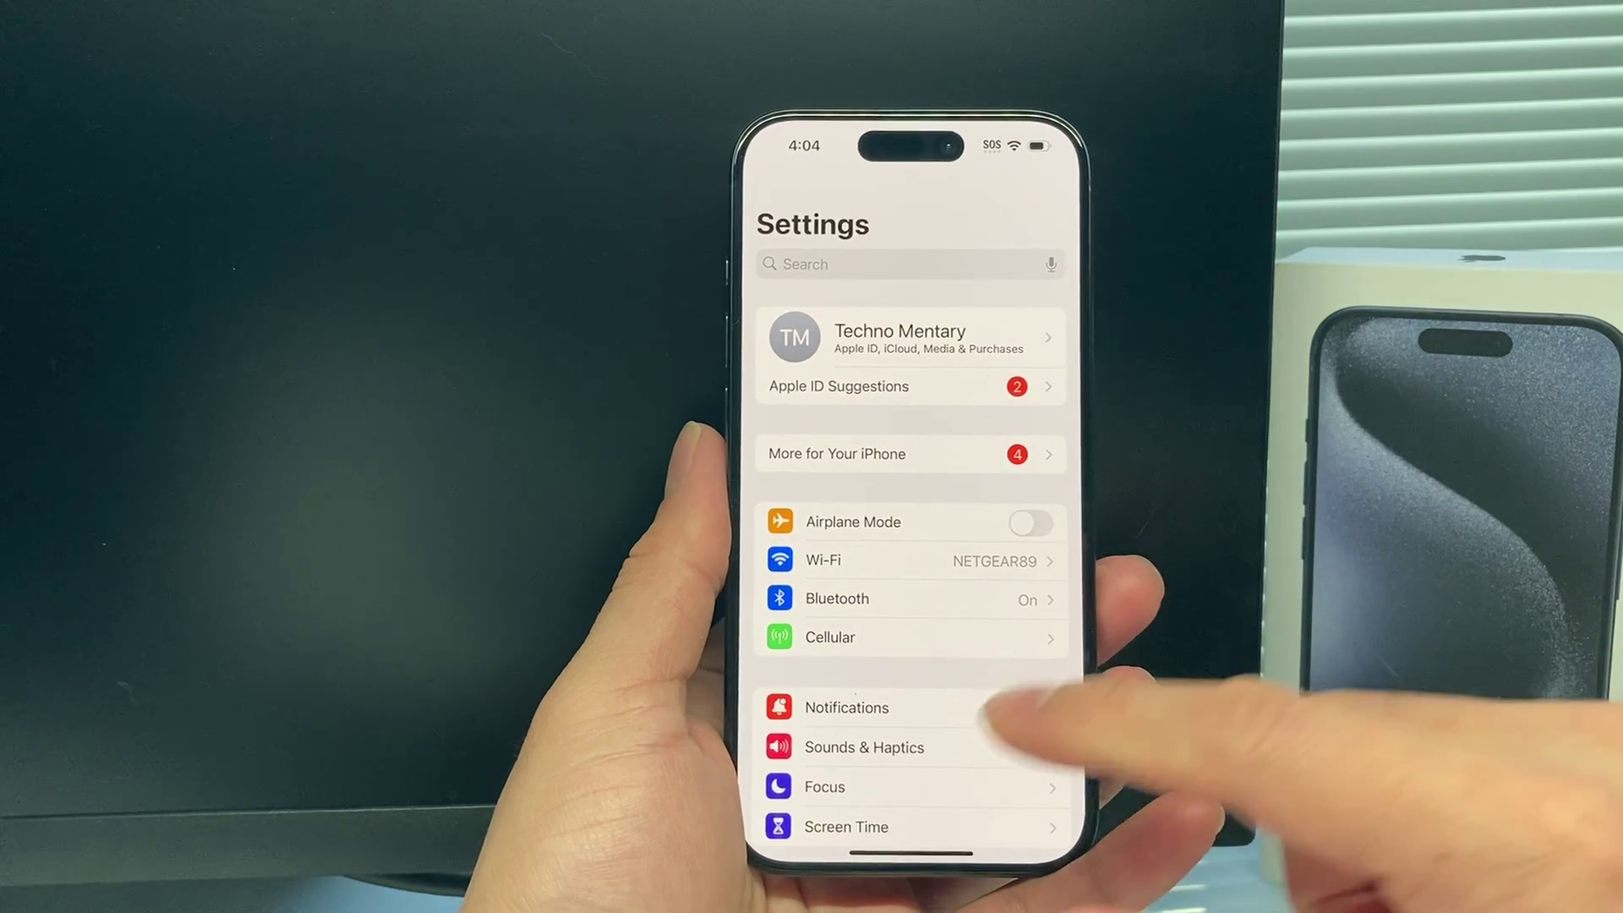
scroll("down", 3)
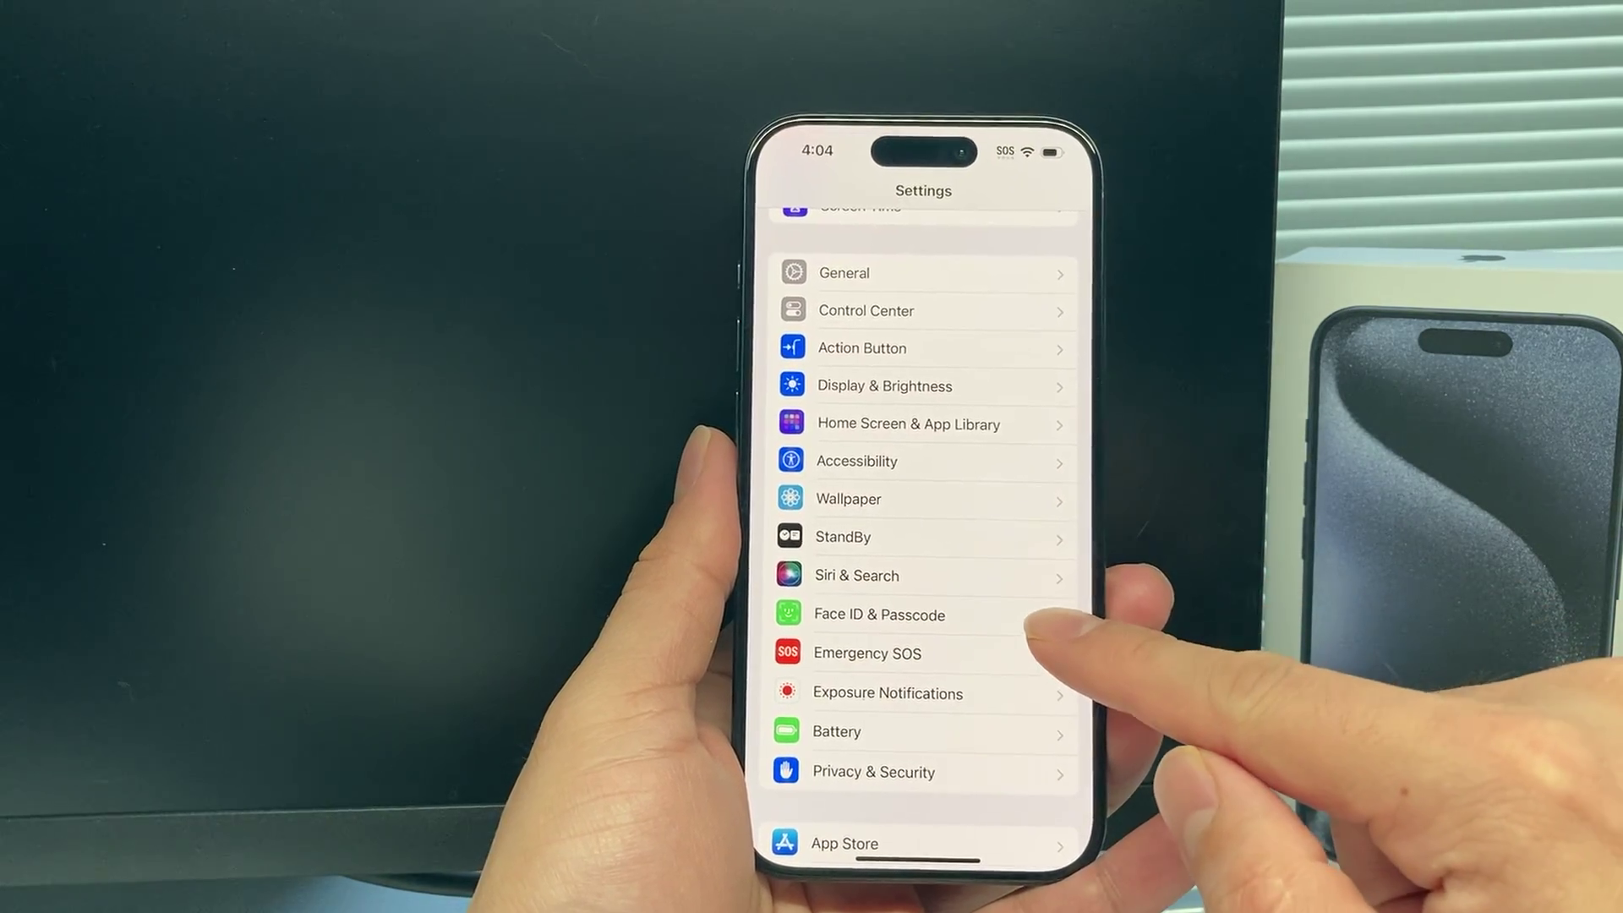
Step: Enter Face ID & Passcode, reset Face ID and begin Set Up Face ID again
left_click(879, 615)
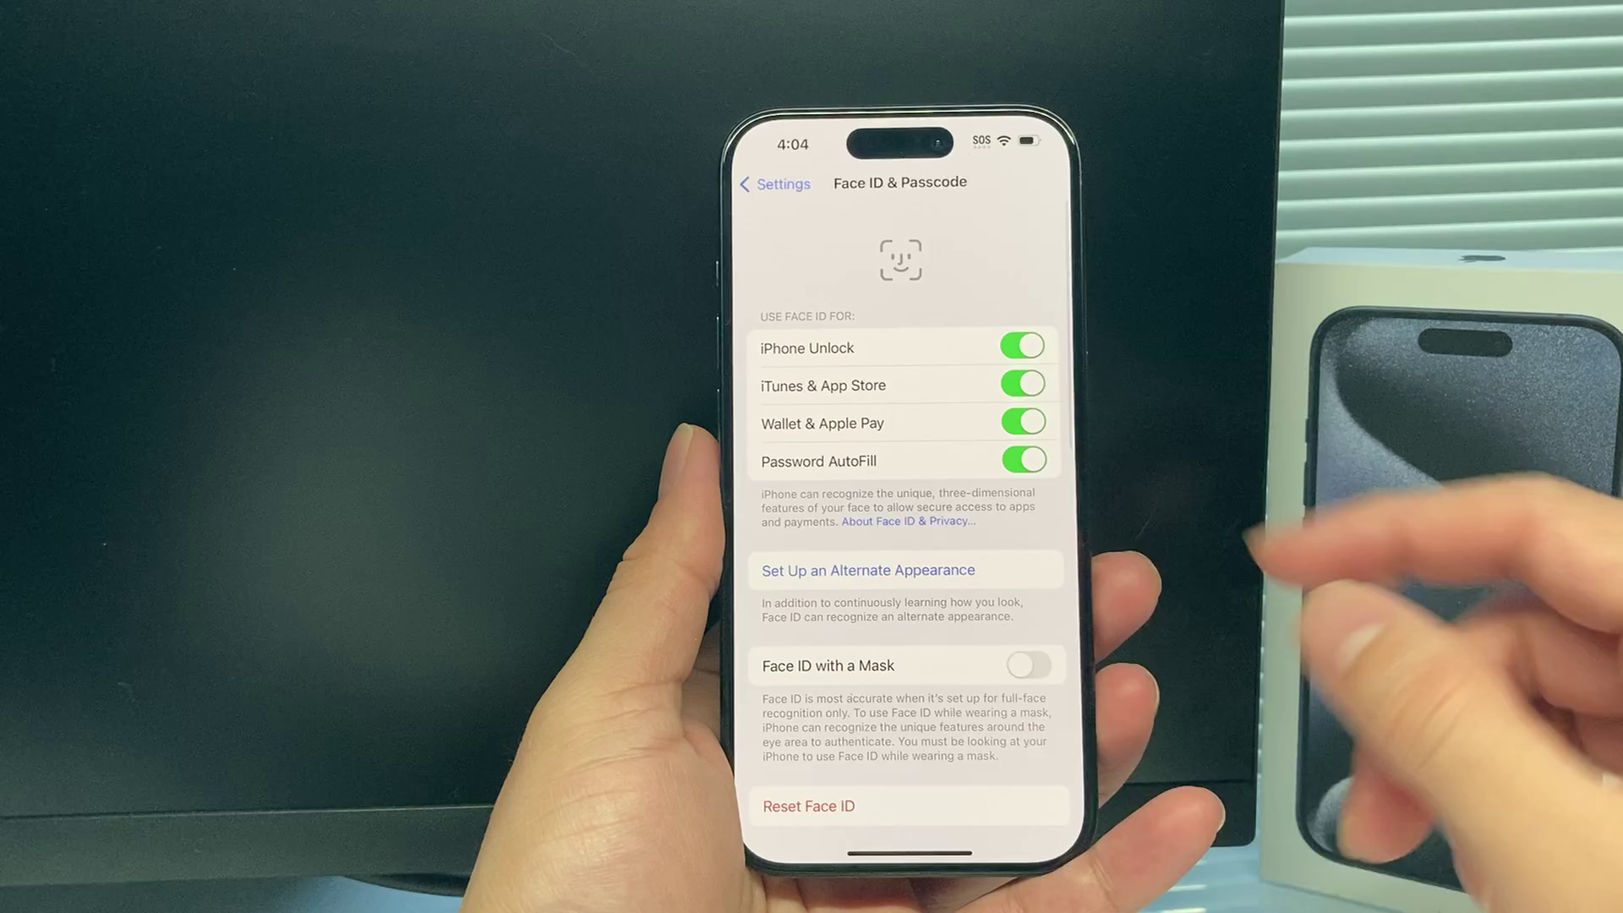
scroll("down", 3)
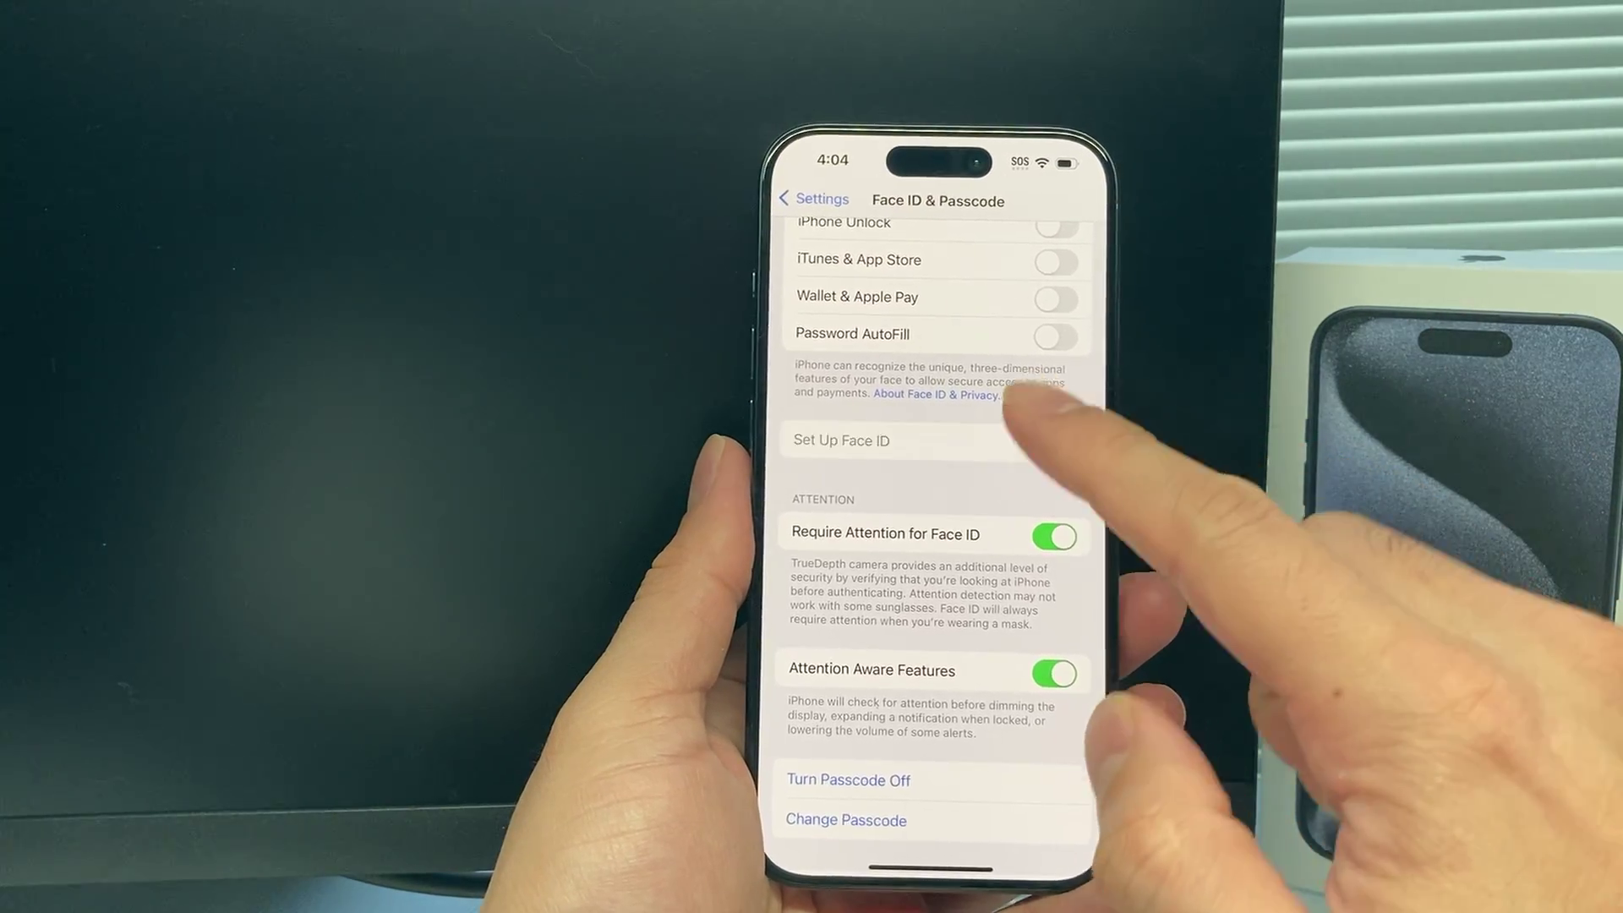
left_click(842, 440)
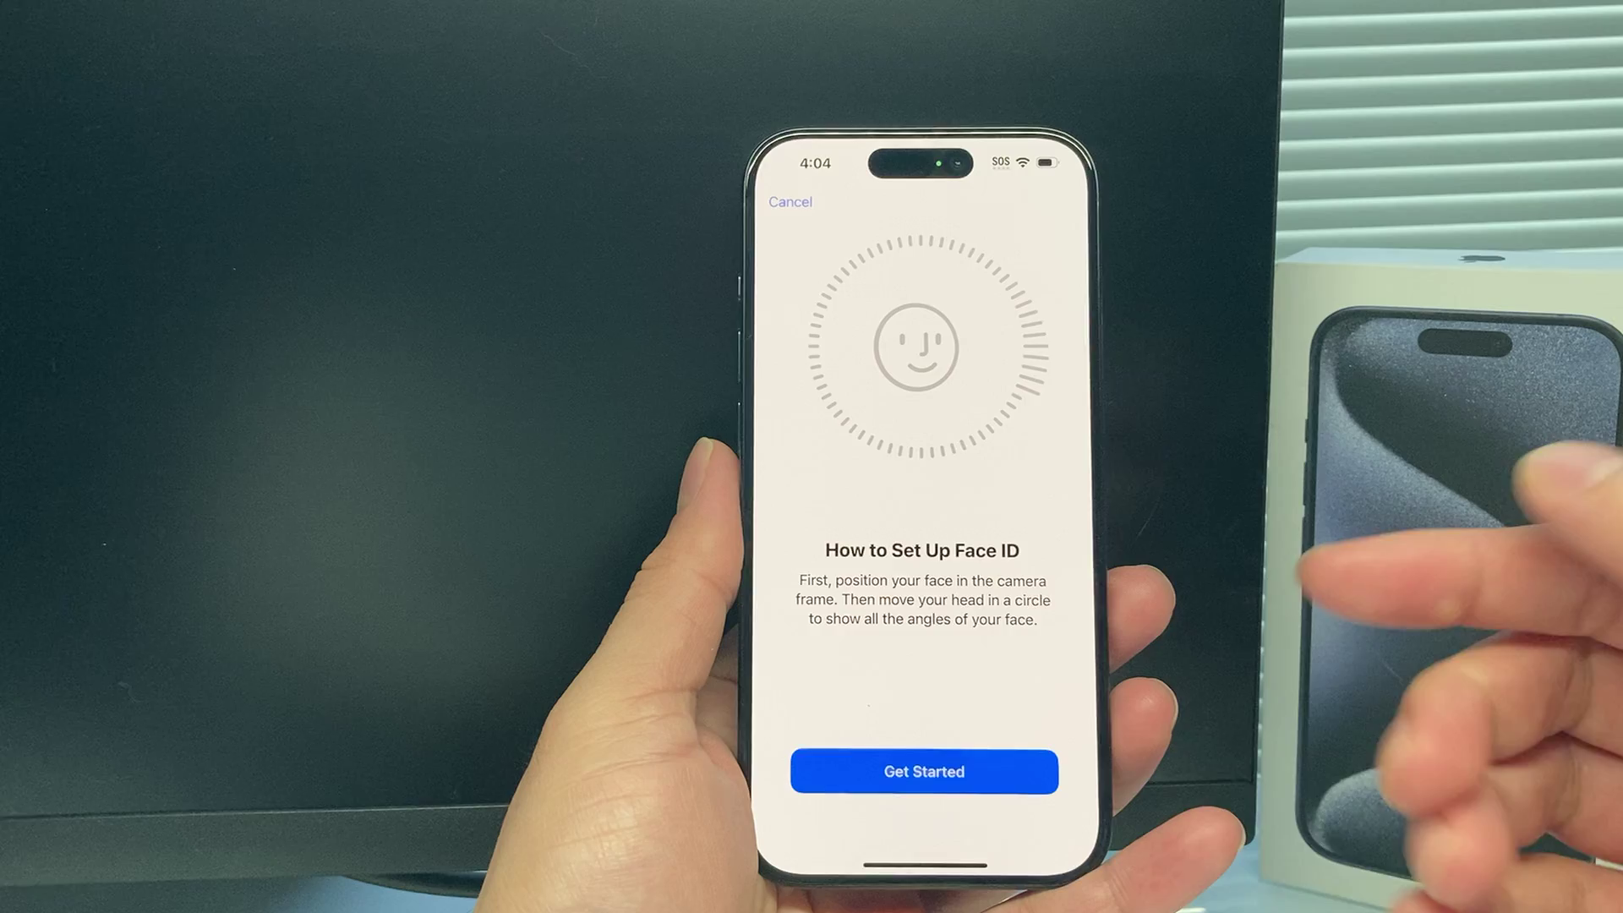